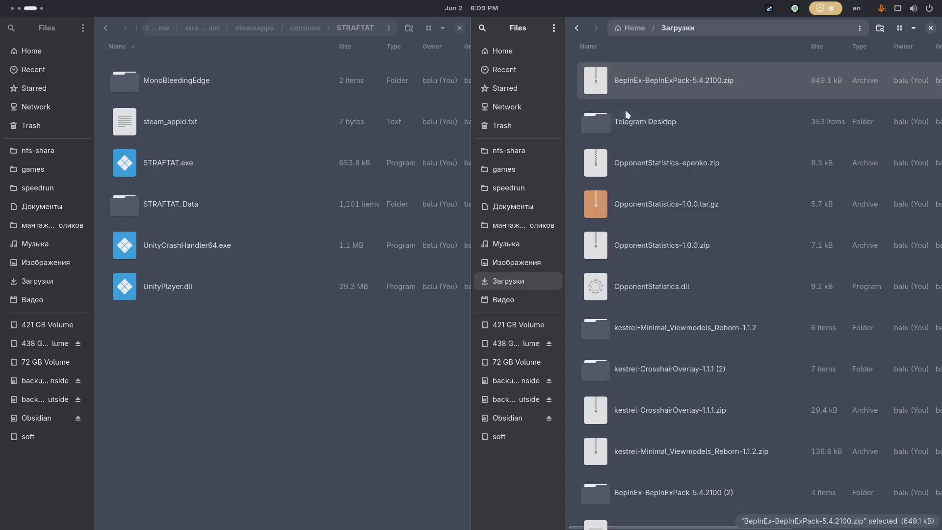
- Enter the extracted BepInEx-BepInExPack-5.4.2100 download and its BepInExPack folder
double_click(673, 80)
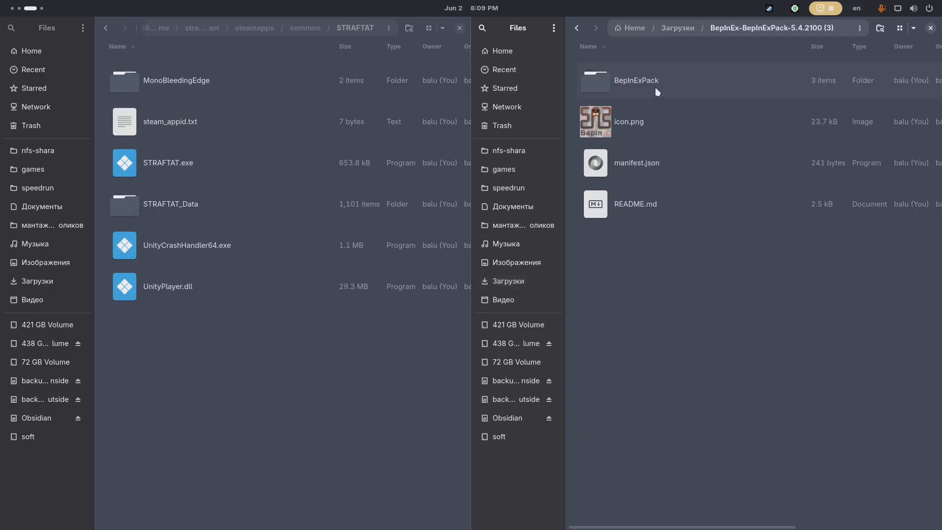
double_click(635, 80)
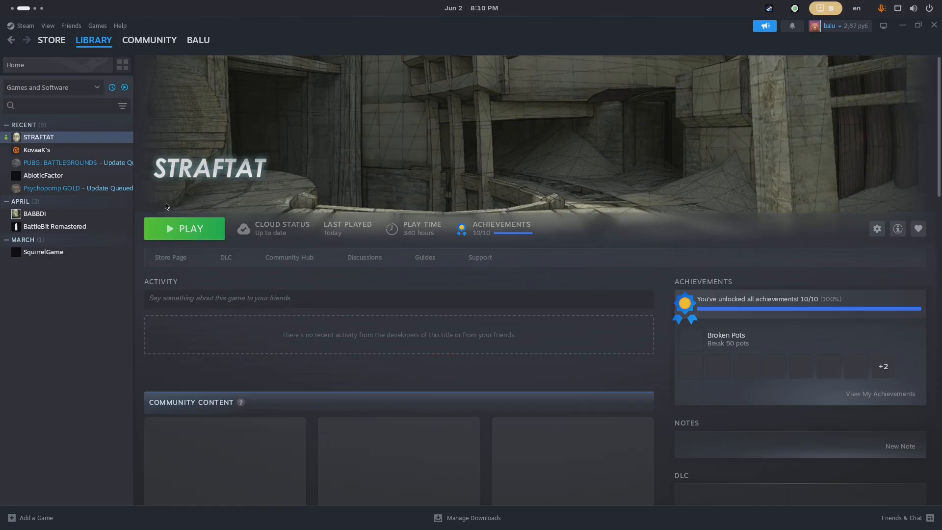
- Launch STRAFTAT once, quit it, then manually download CrosshairOverlay from Thunderstore
click(184, 228)
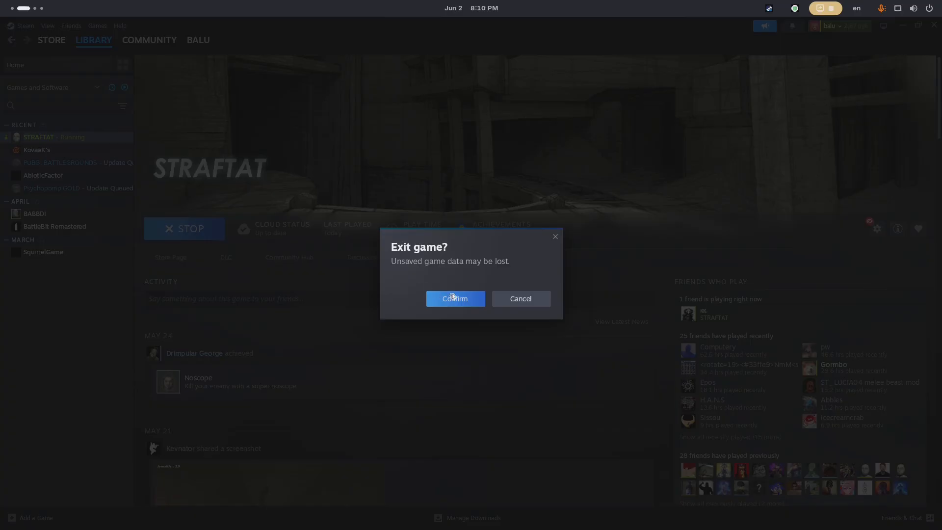
click(455, 299)
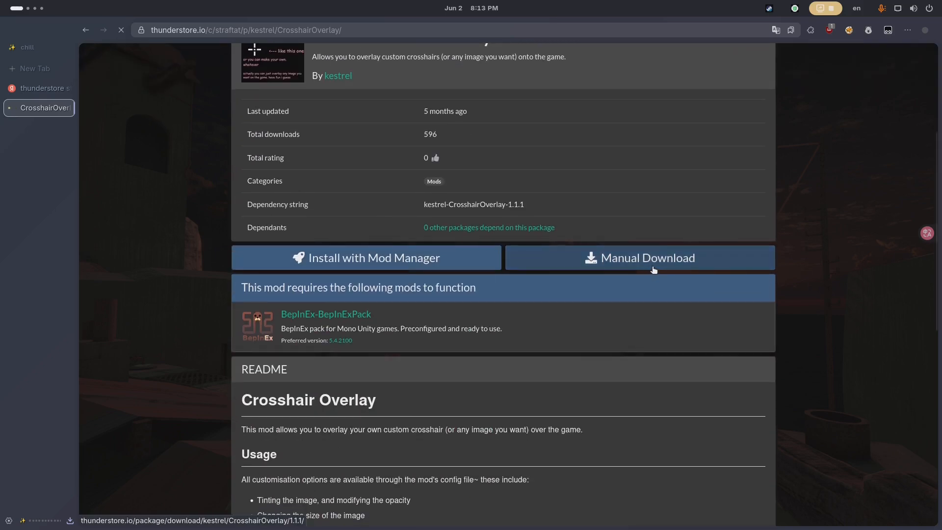
click(639, 257)
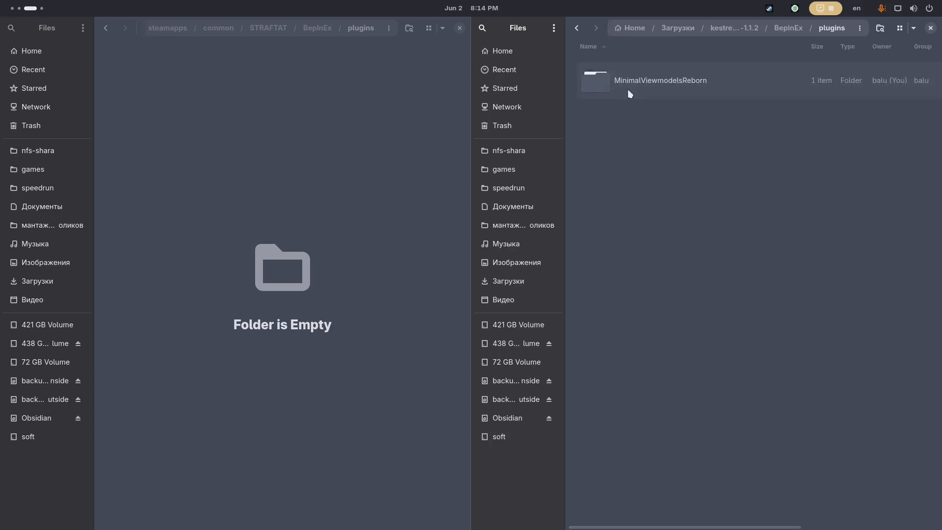
- Open the MinimalViewmodelsReborn folder inside the download's BepInEx/plugins
double_click(659, 80)
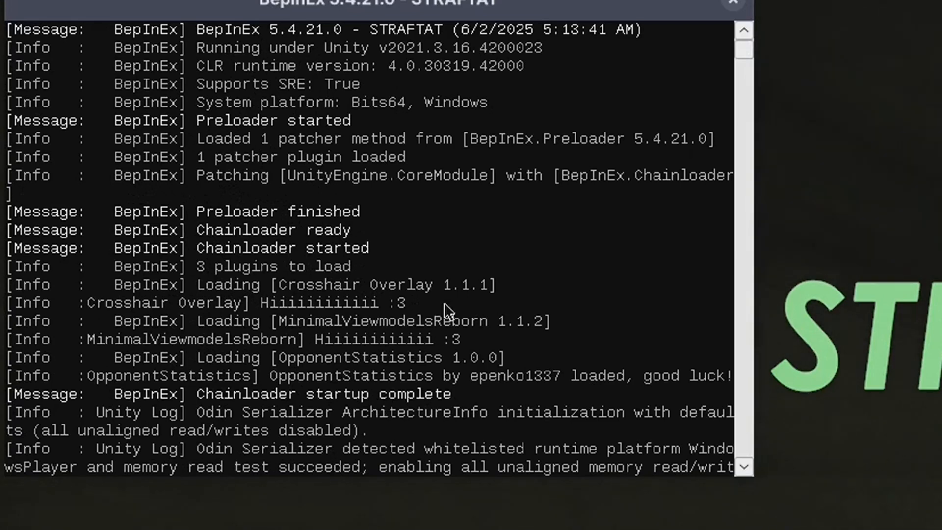
mouse_move(484, 342)
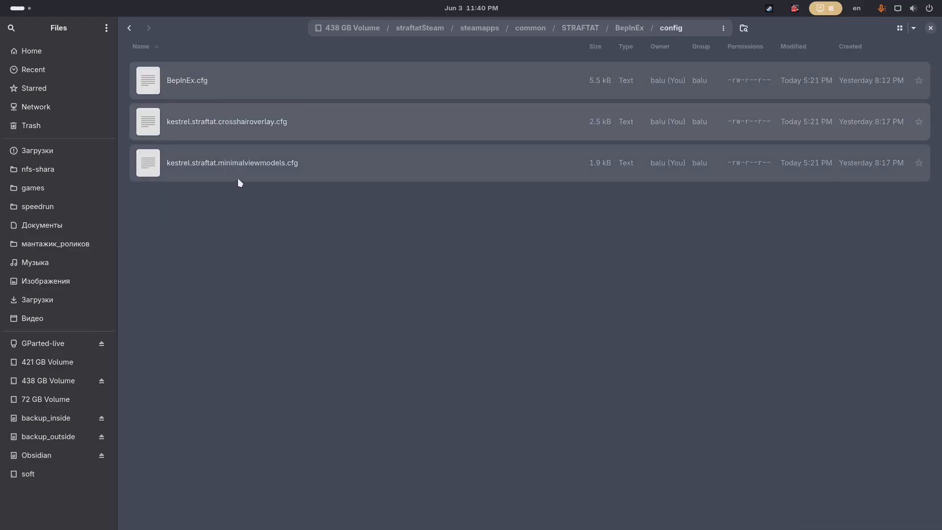
- Open kestrel.straftat.minimalviewmodels.cfg from BepInEx/config in Zed and focus its window
click(227, 121)
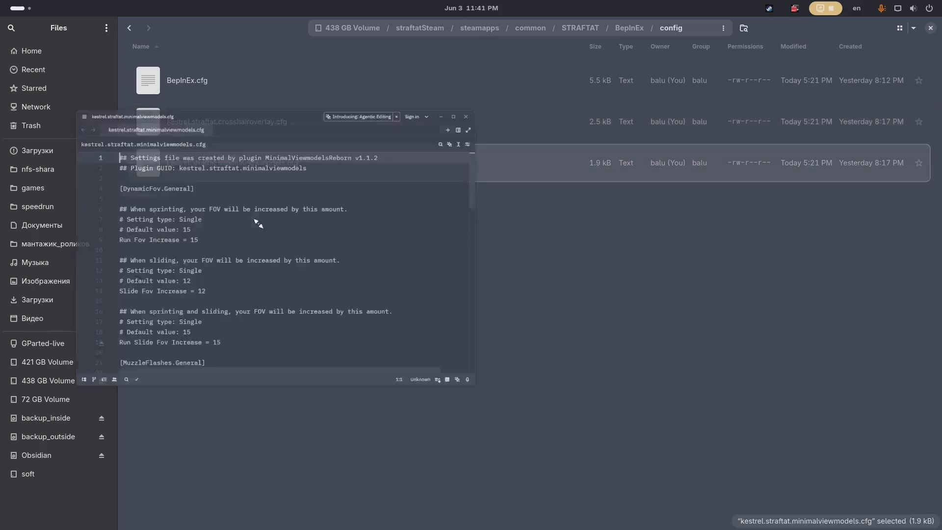
click(457, 118)
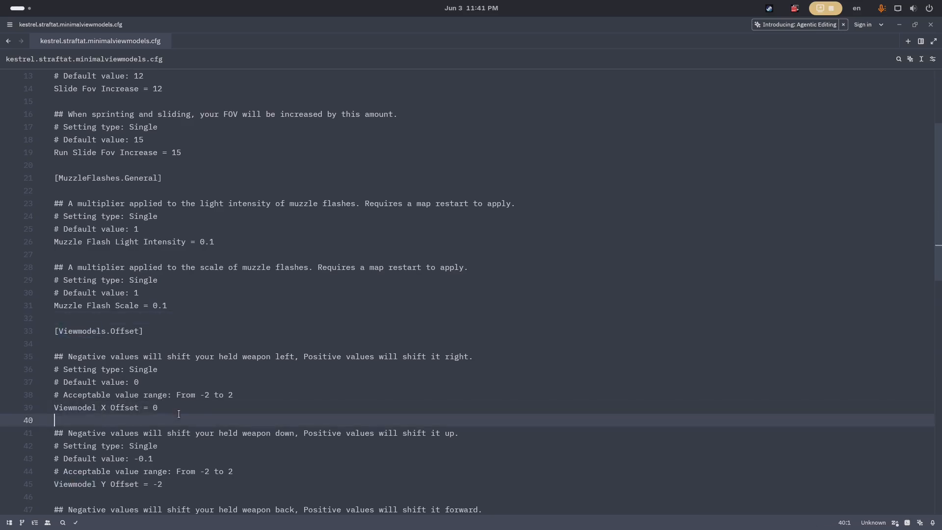
- Scroll through the config showing muzzle flash 0.1 and offsets X 0, Y -2, Z 2
scroll(down, 3)
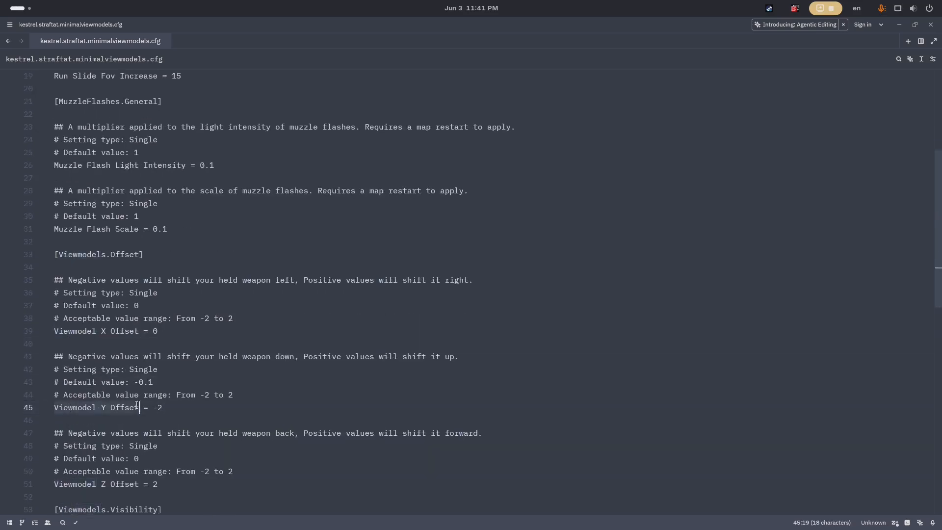
scroll(down, 3)
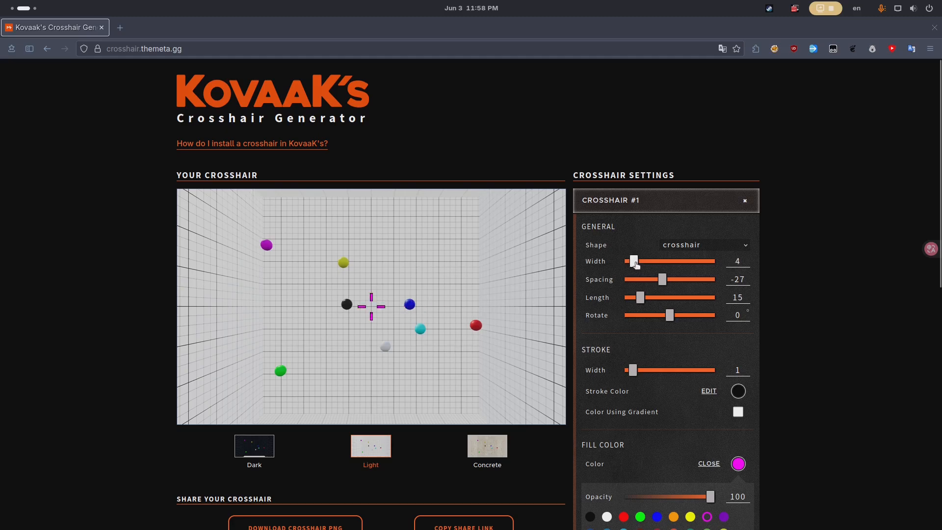
- Download the finished magenta crosshair as a PNG
click(295, 527)
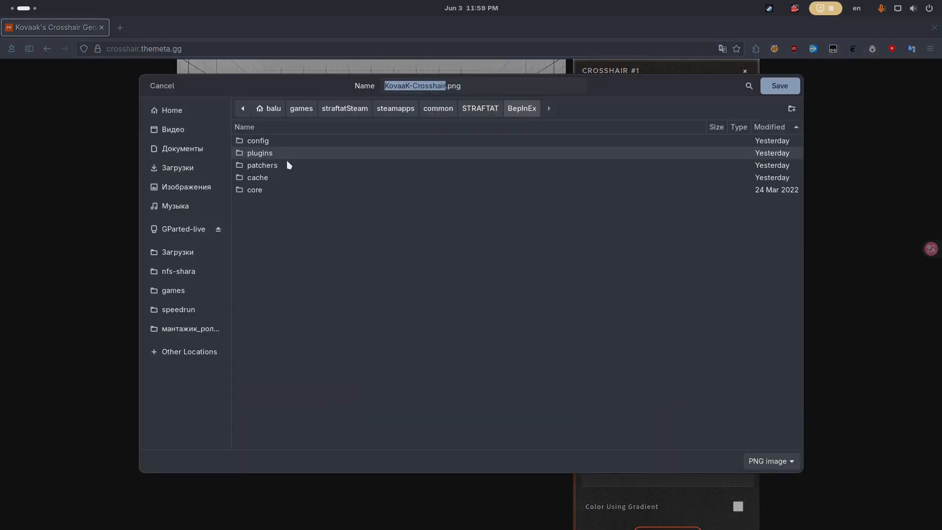
- Save the crosshair in plugins over default-crosshair.png
double_click(259, 152)
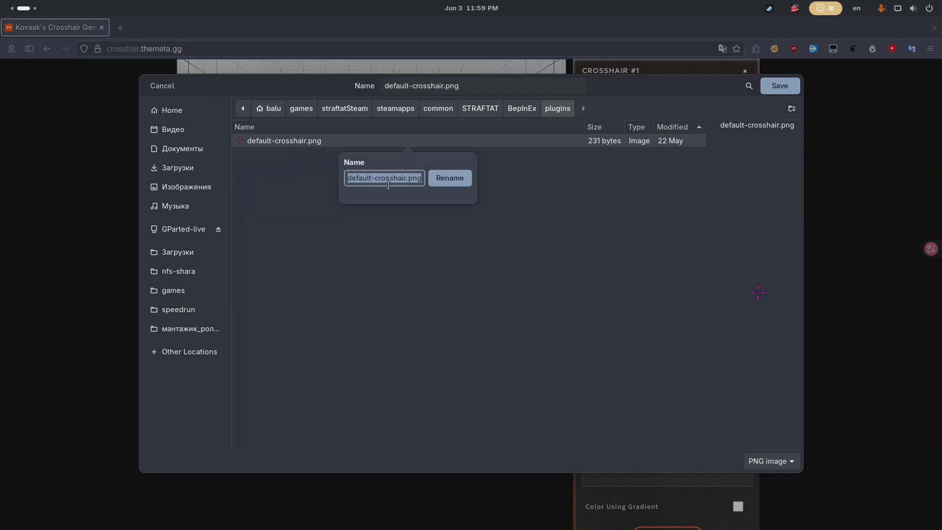
click(481, 85)
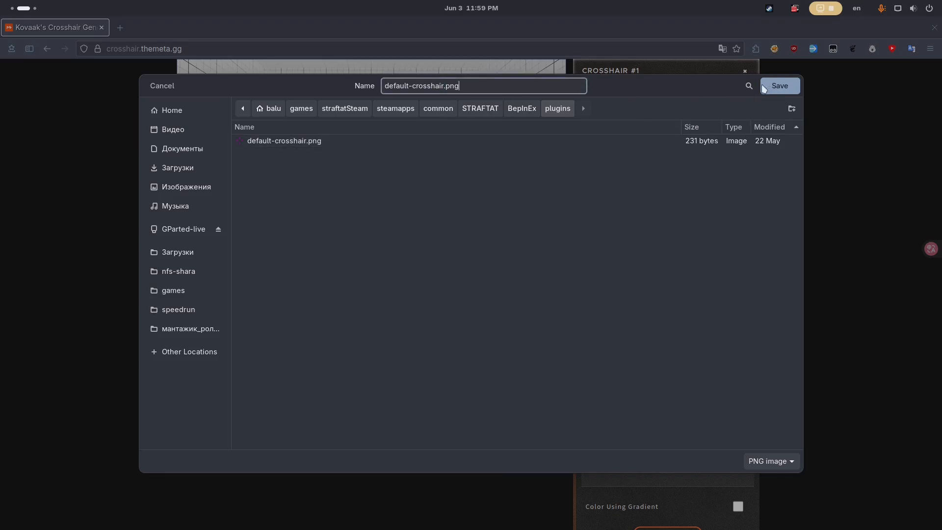
click(779, 85)
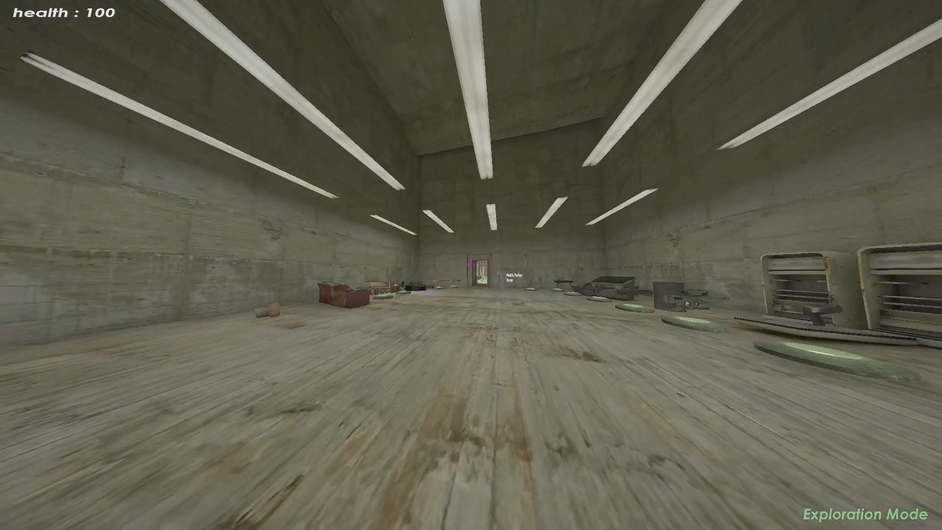